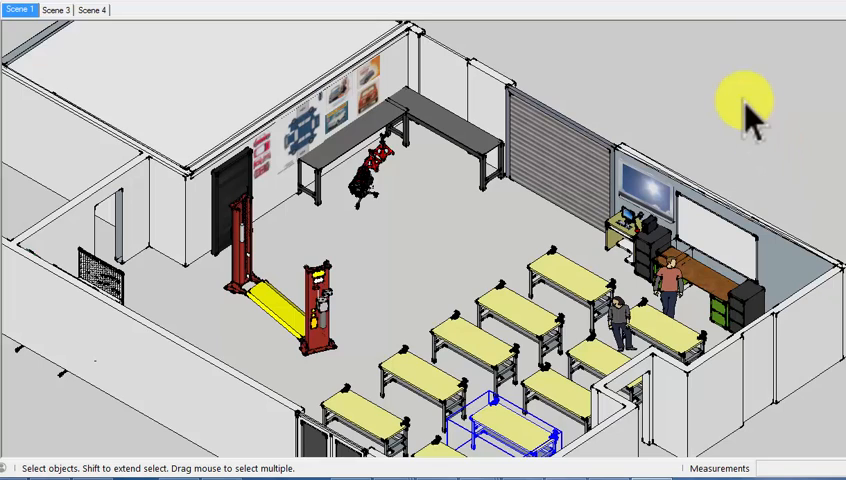
{"action": "mouse_move", "coordinate": [685, 155]}
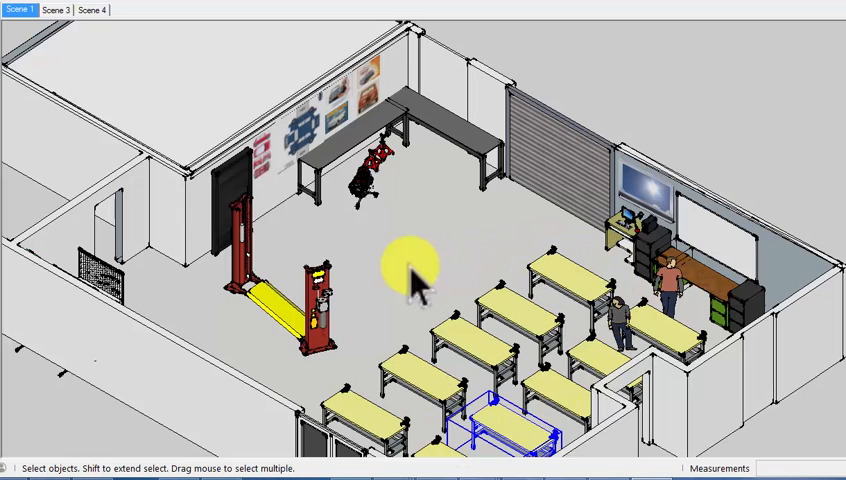
{"action": "mouse_move", "coordinate": [30, 205]}
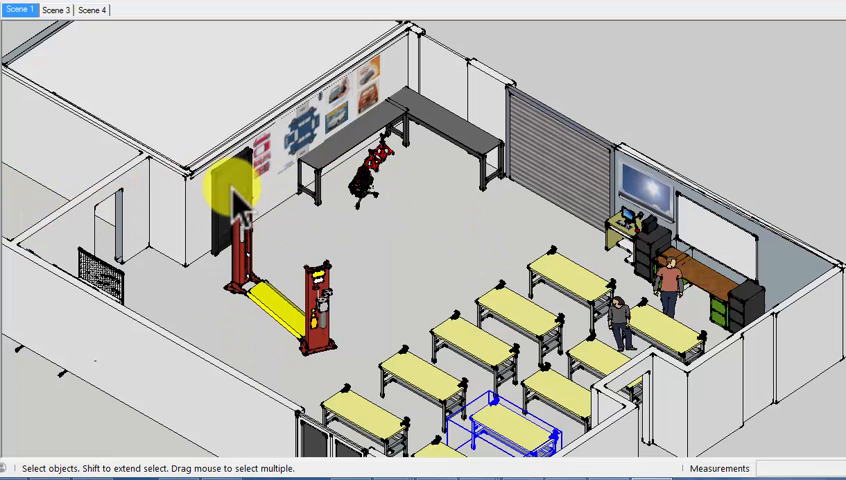
{"action": "mouse_move", "coordinate": [250, 130]}
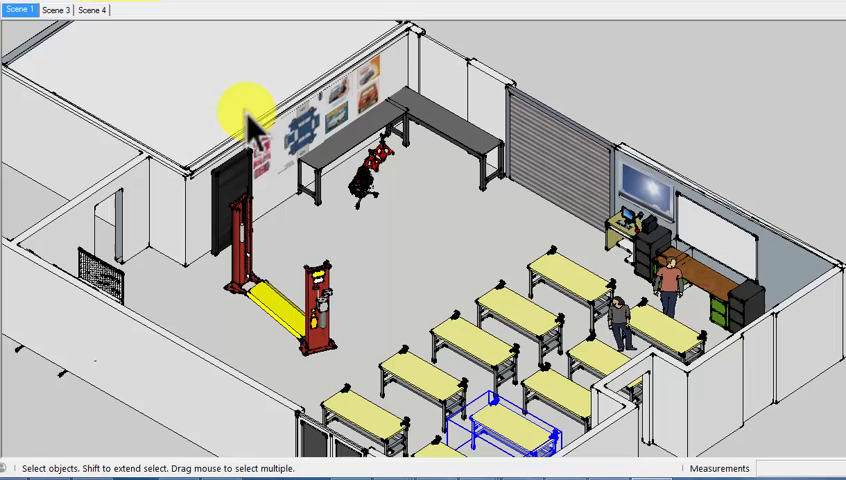
{"action": "mouse_move", "coordinate": [235, 195]}
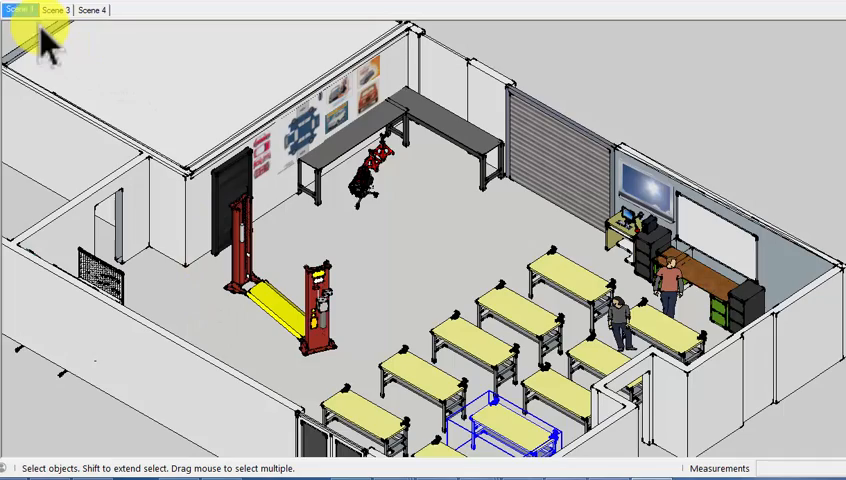
Switch to Scene 4, viewing the workshop from the opposite side
{"action": "left_click", "coordinate": [91, 10]}
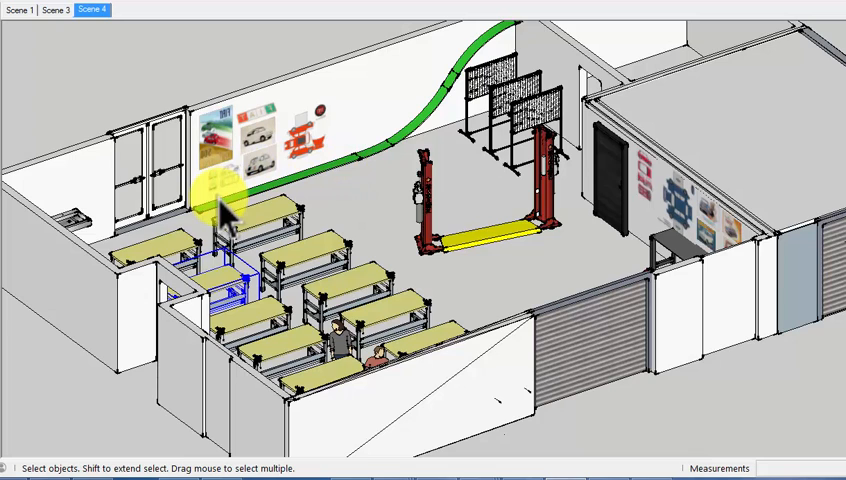
{"action": "mouse_move", "coordinate": [440, 100]}
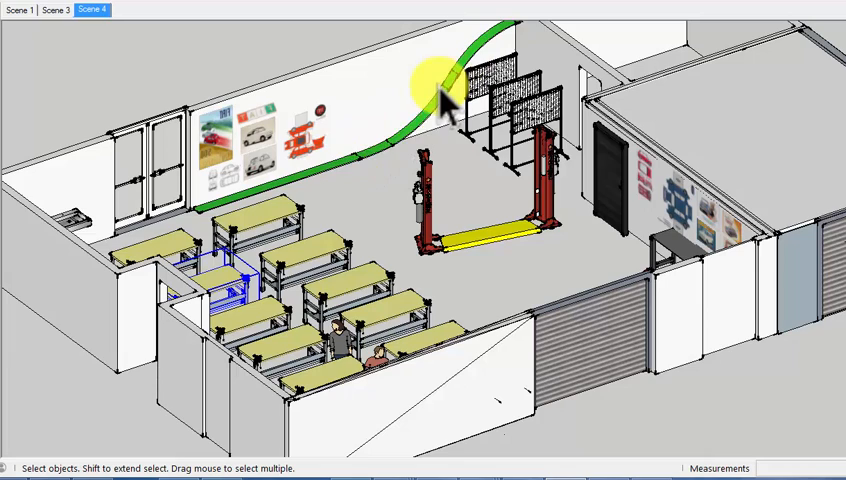